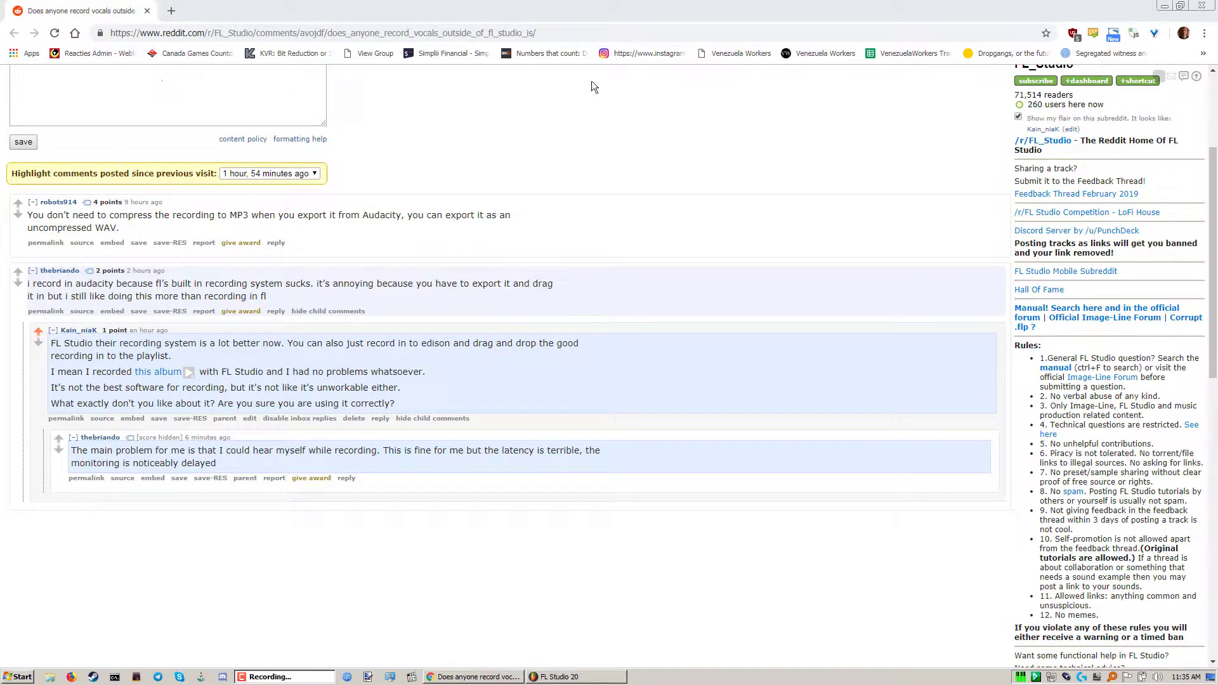
{"action": "mouse_move", "coordinate": [178, 478]}
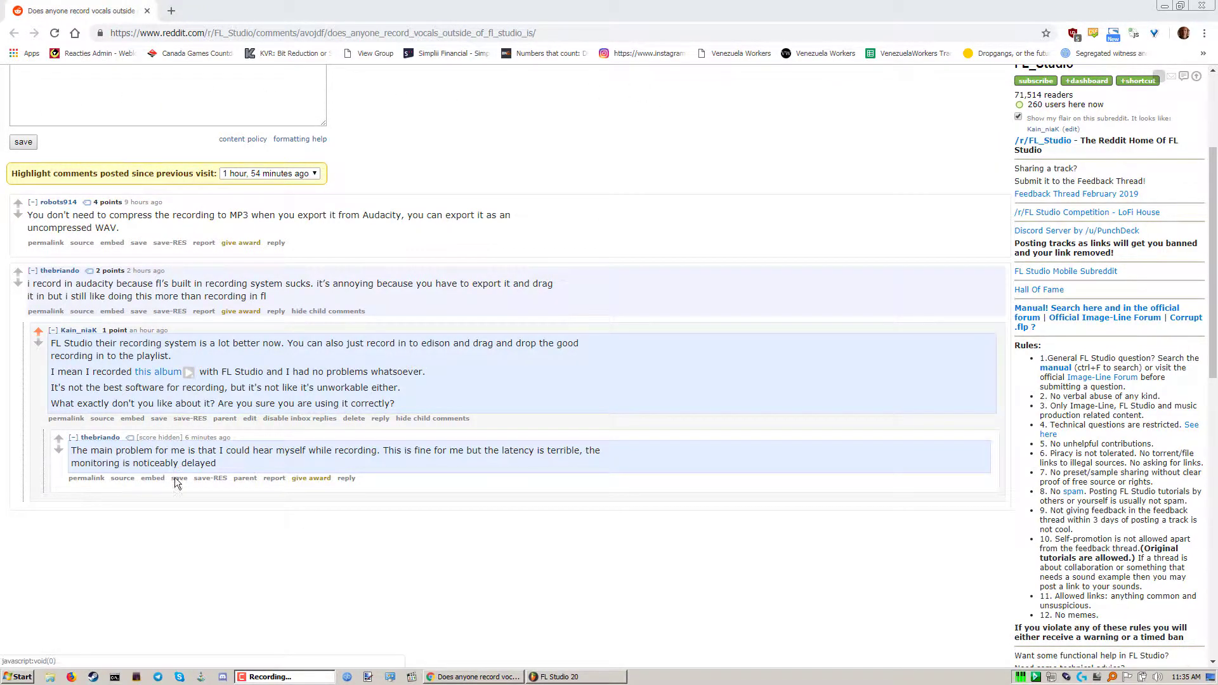
Switch from the Chrome Reddit thread to the FL Studio 20 window via the taskbar
{"action": "left_click", "coordinate": [575, 676]}
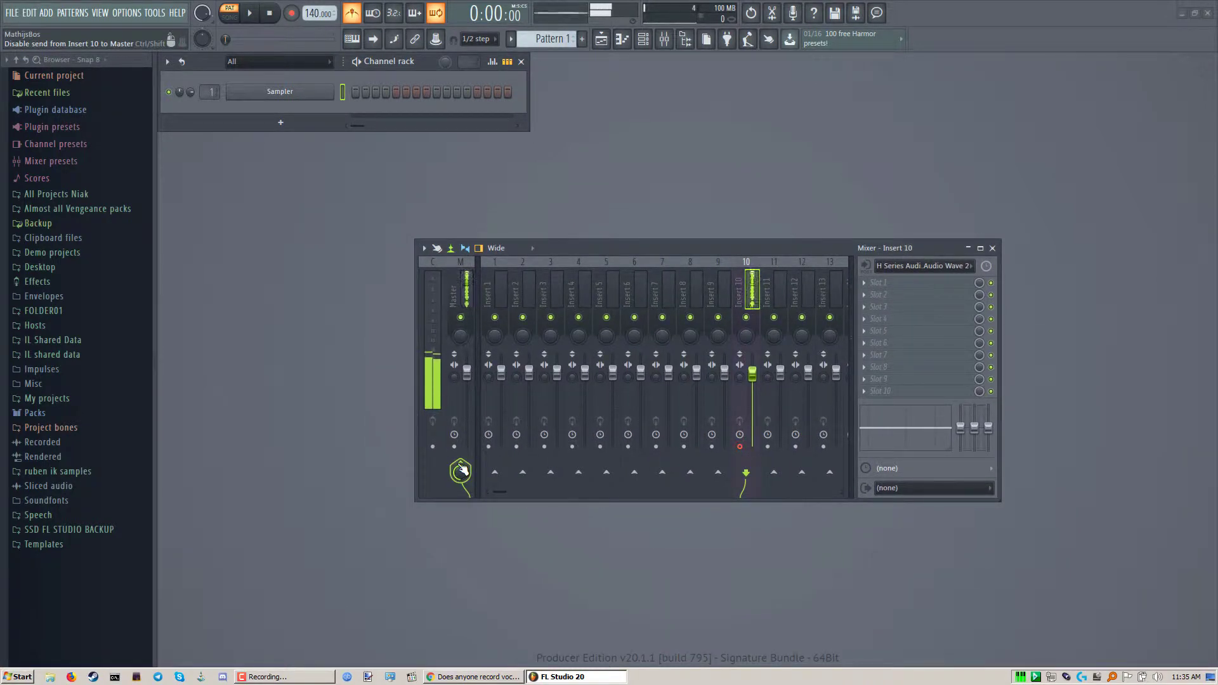
Unroute Insert 10 from the master and show the Pattern 1 playlist beside the mixer
{"action": "left_click", "coordinate": [461, 472]}
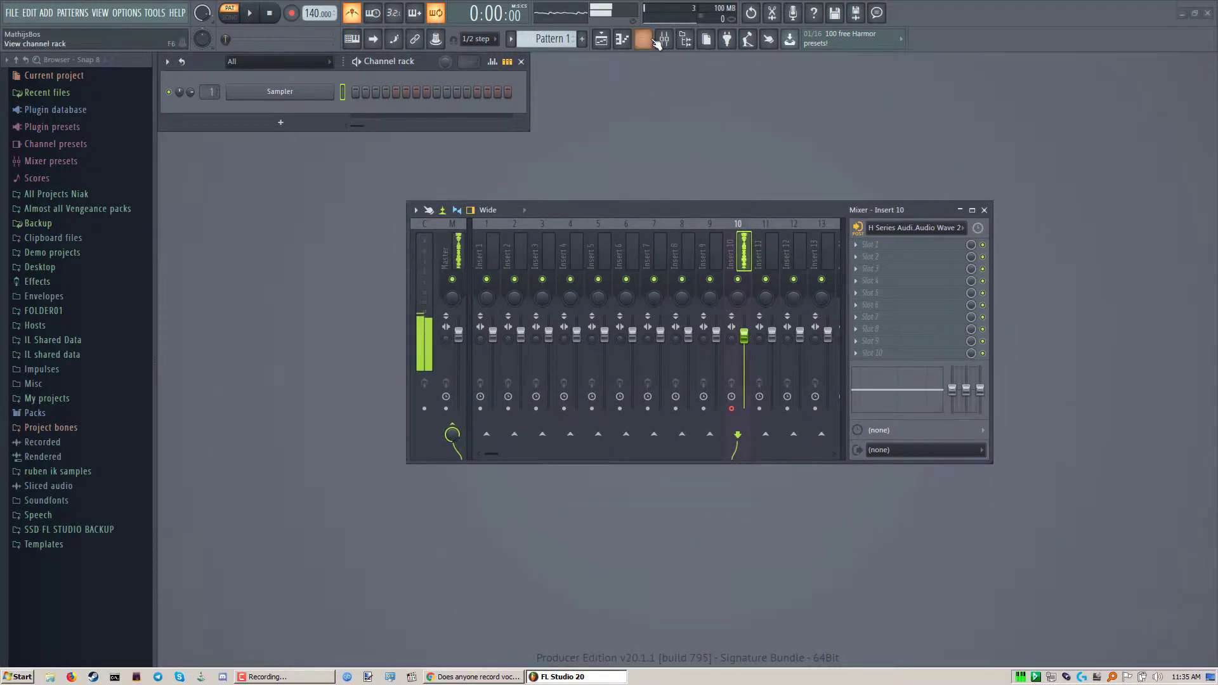
{"action": "left_click", "coordinate": [581, 39]}
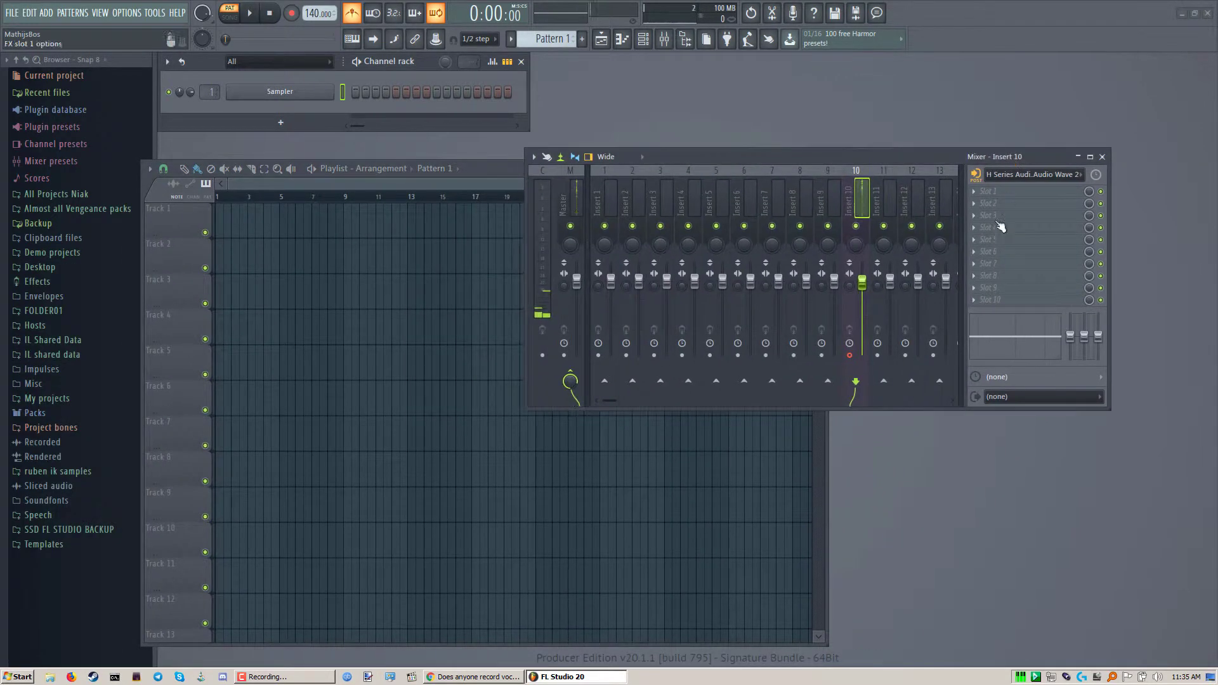
Arm recording, capture short Insert 10 takes with the metronome toggled, stop, and bring up the mixer options
{"action": "left_click", "coordinate": [292, 12]}
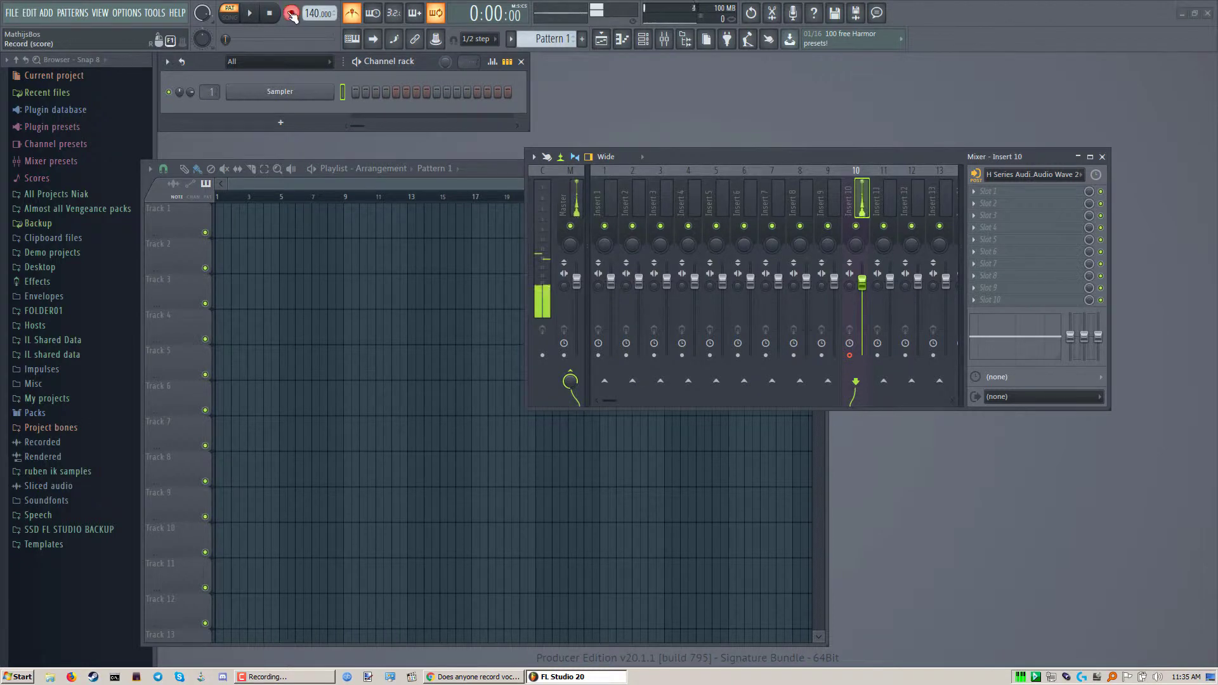
{"action": "left_click", "coordinate": [293, 13]}
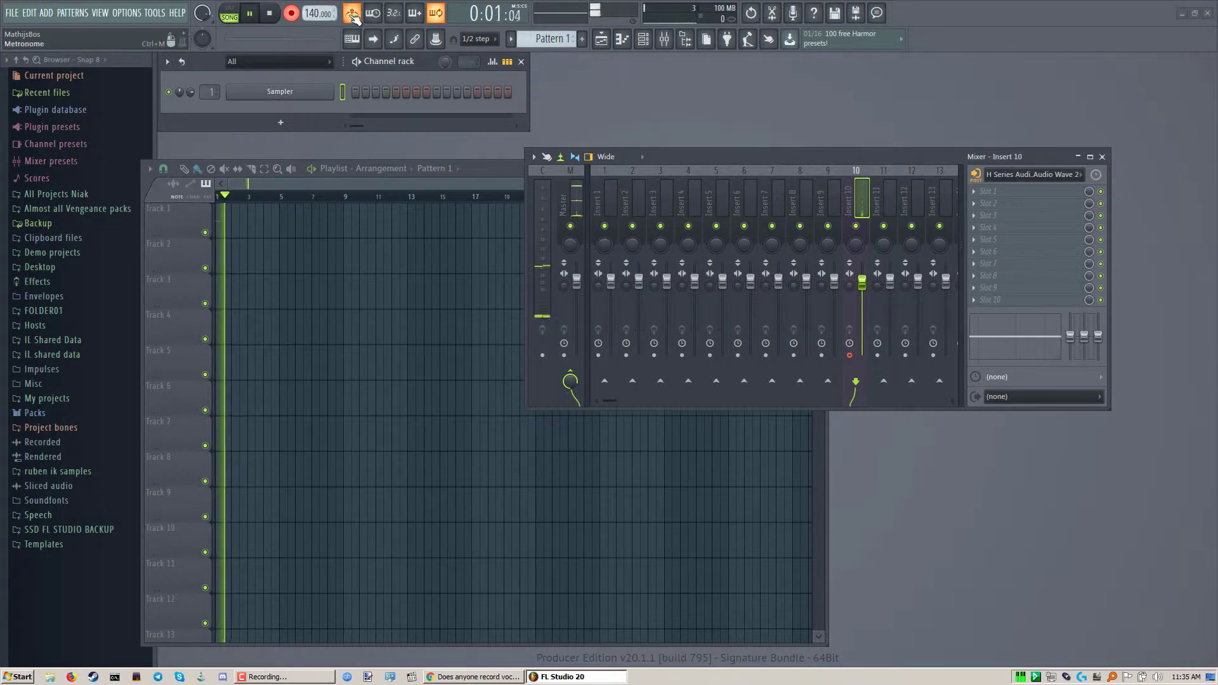
{"action": "left_click", "coordinate": [313, 12]}
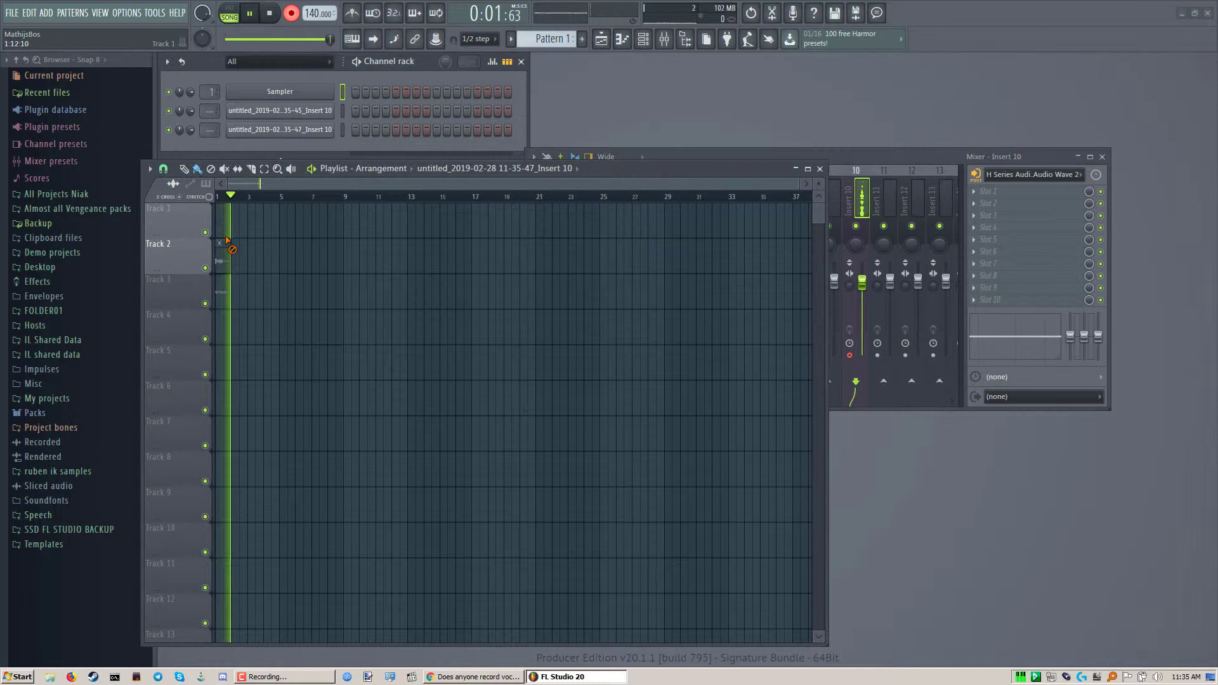
{"action": "left_click", "coordinate": [269, 13]}
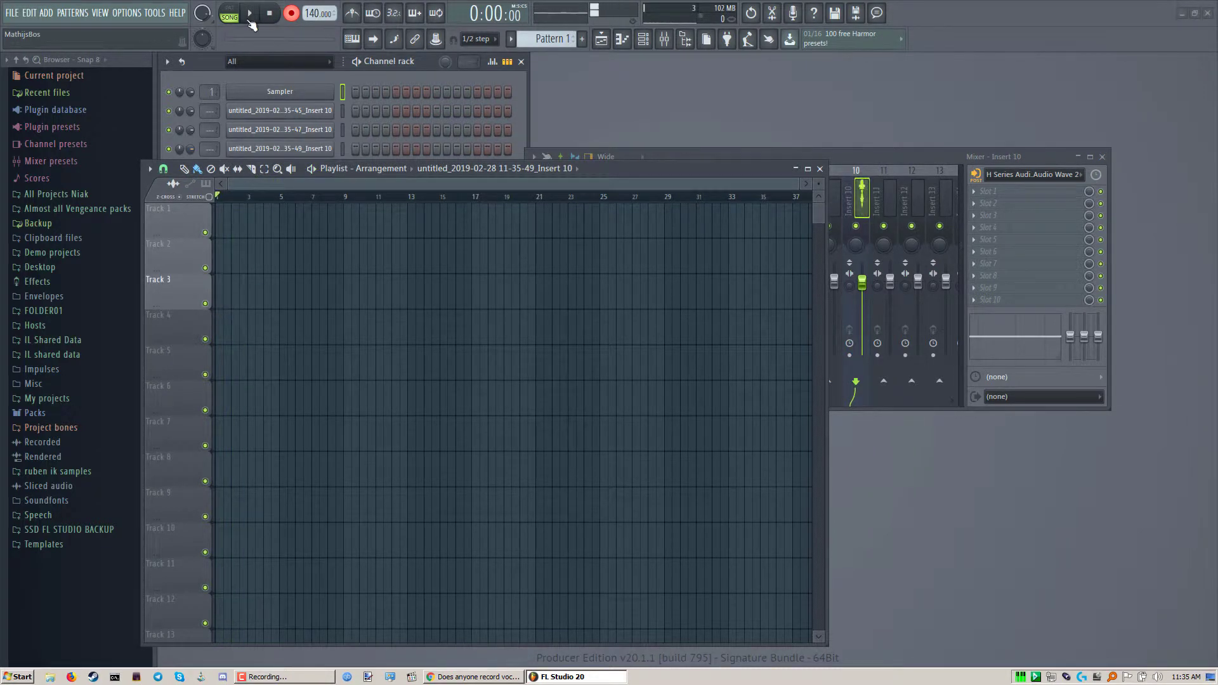
{"action": "left_click", "coordinate": [248, 13]}
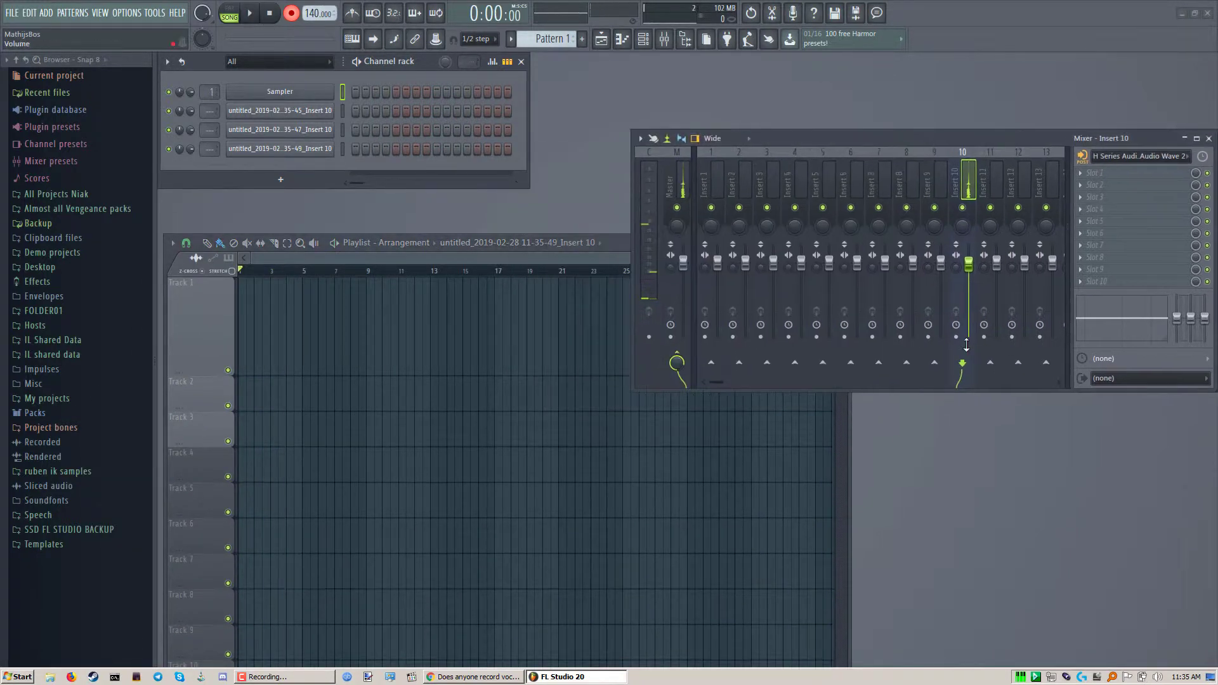
{"action": "left_click", "coordinate": [640, 138]}
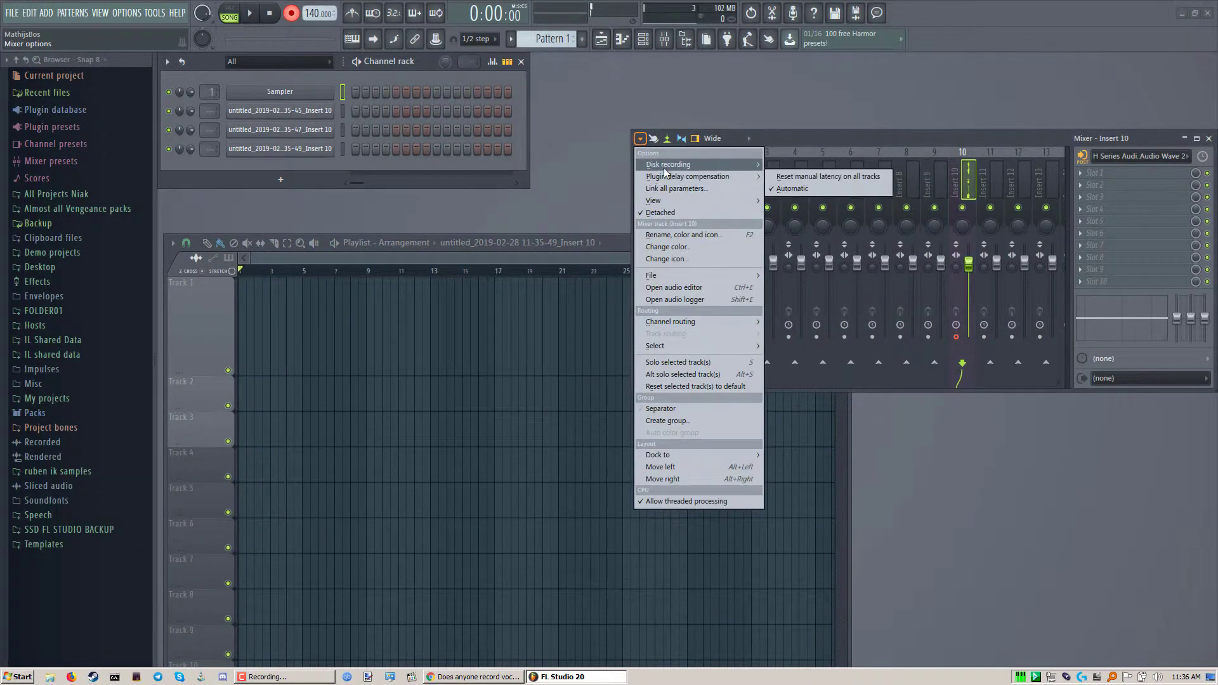
Dismiss the mixer options and record a vocal take that lands as a clip on playlist Track 1
{"action": "left_click", "coordinate": [250, 13]}
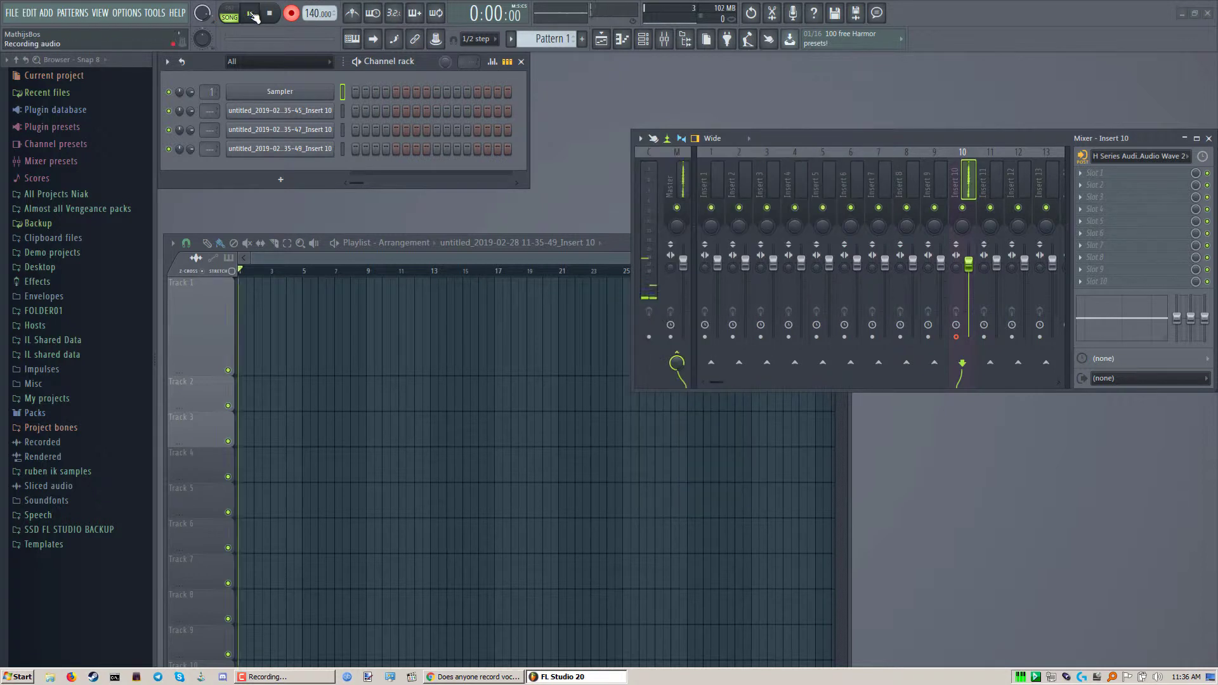
{"action": "left_click", "coordinate": [250, 13]}
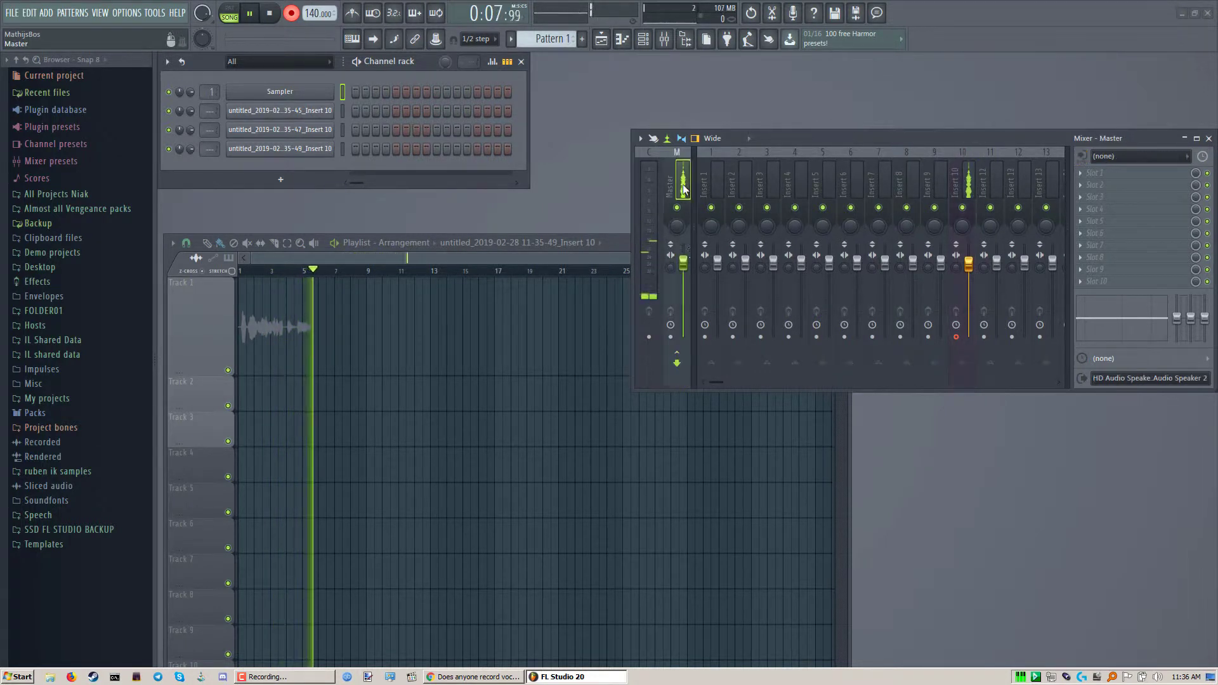
{"action": "left_click", "coordinate": [677, 363]}
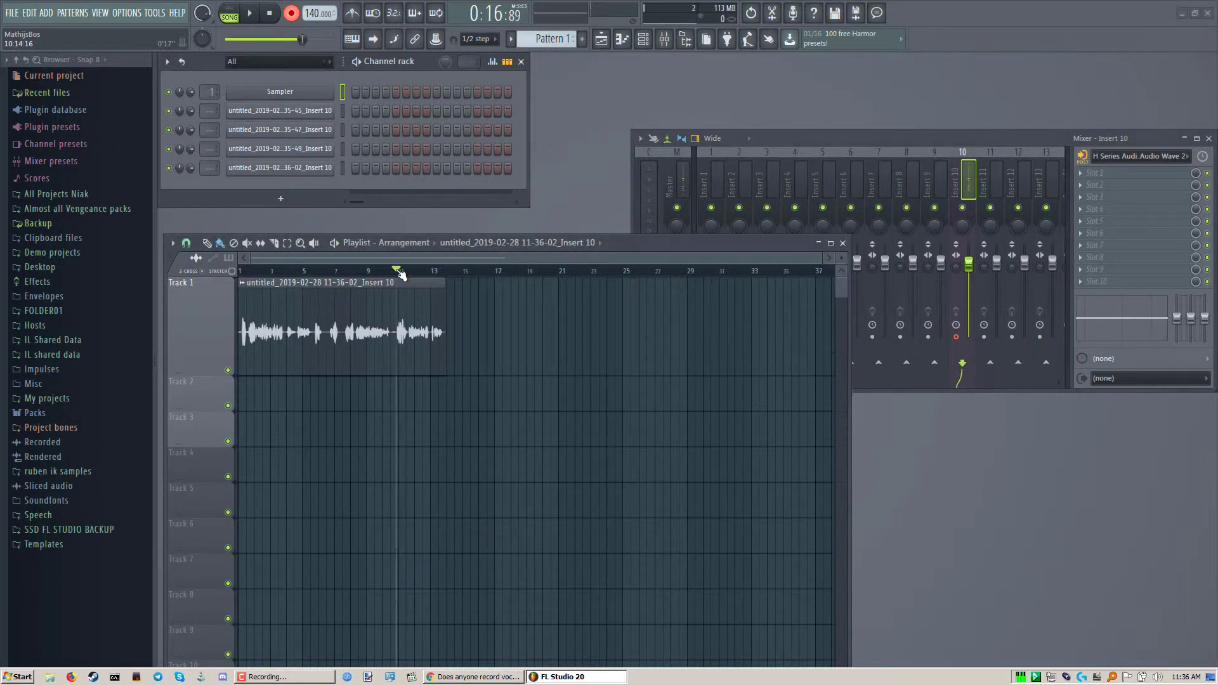
Move the playhead past the vocal take and stop the transport before the Audio settings appear
{"action": "left_click", "coordinate": [250, 13]}
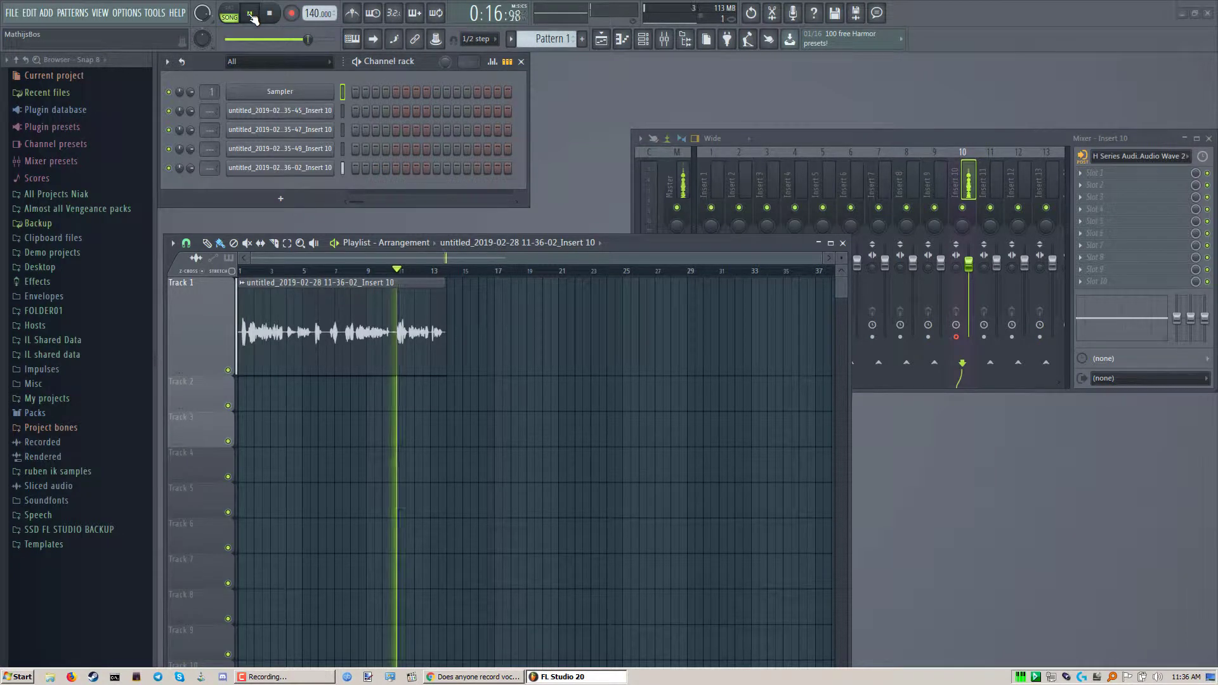
{"action": "left_click", "coordinate": [249, 12]}
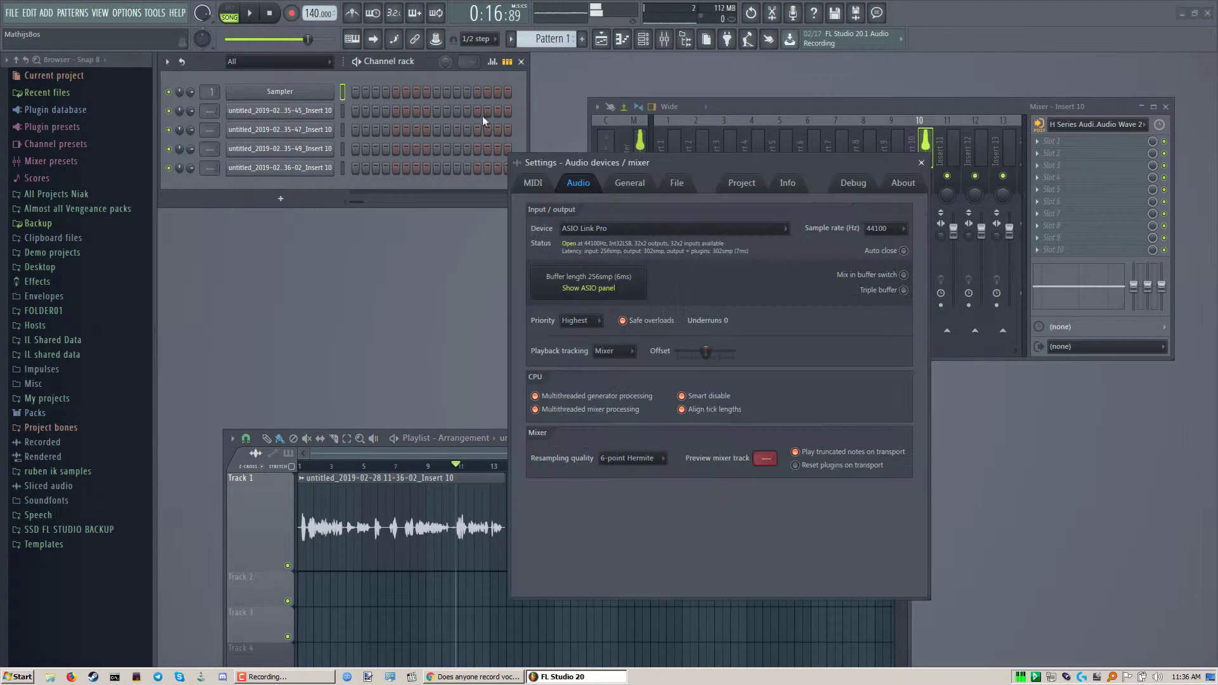
Reposition the Audio settings window and bring up the ASIO4ALL driver panel for ASIO Link Pro
{"action": "left_click_drag", "start_coordinate": [586, 162], "coordinate": [715, 208]}
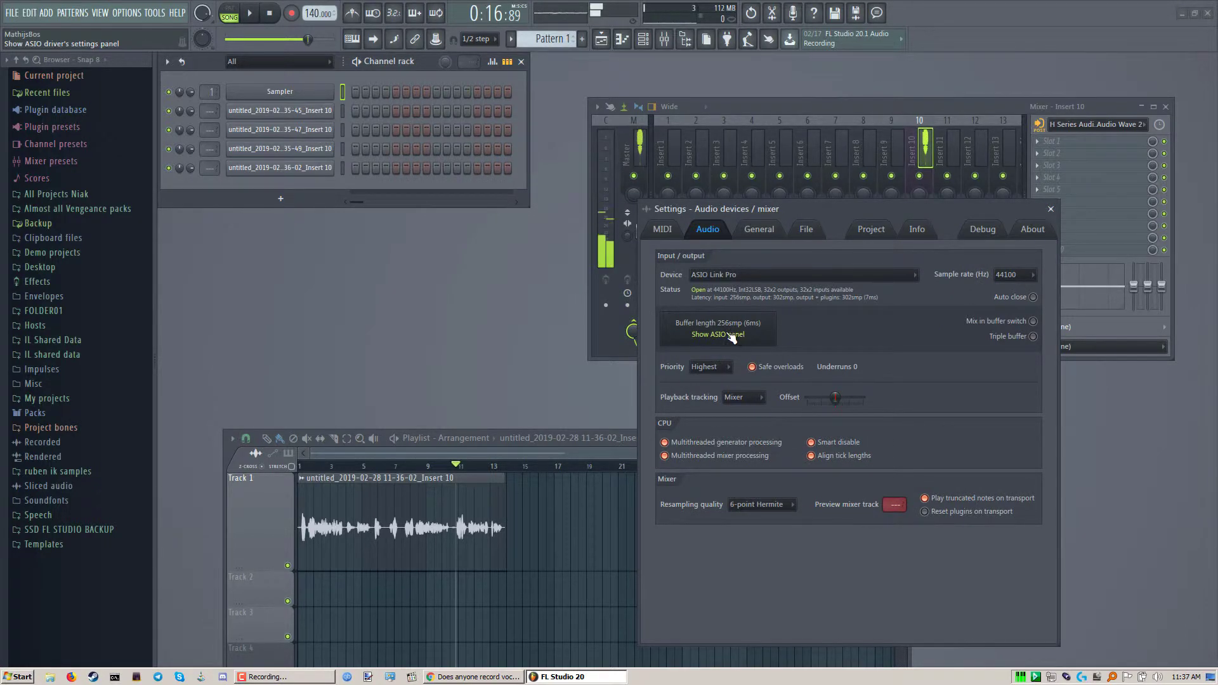
{"action": "left_click", "coordinate": [716, 334]}
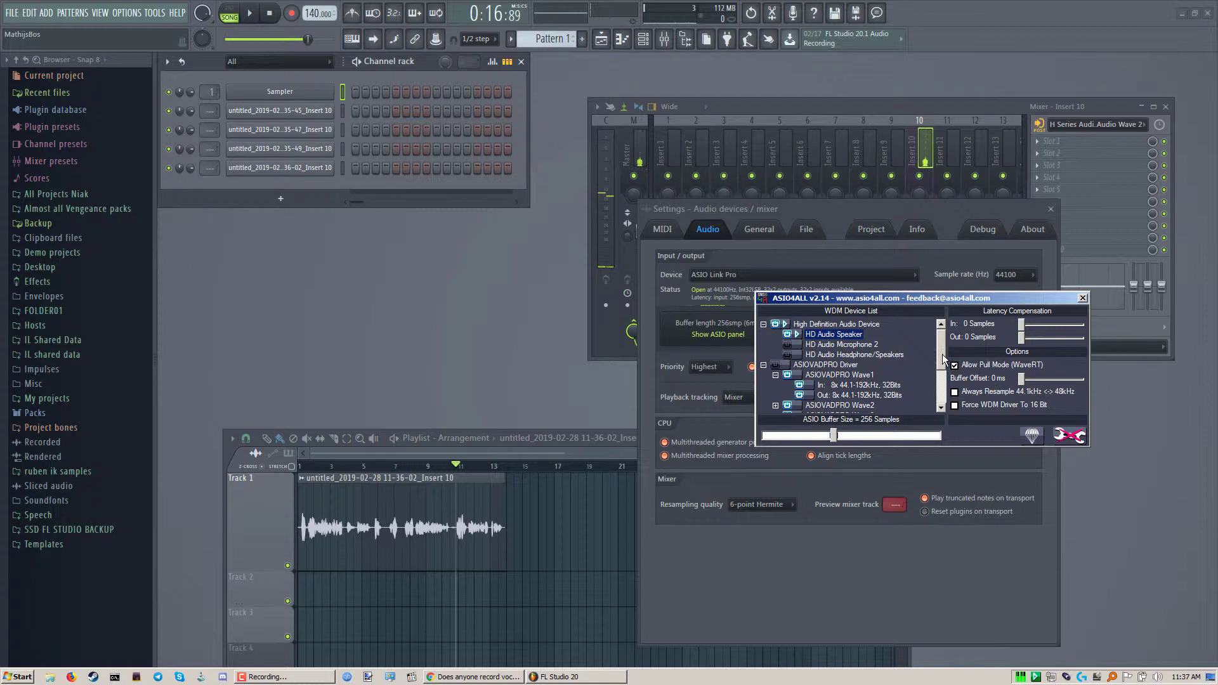
Scroll the WDM device list to ZOOM H Series Audio and shift the ASIO4ALL panel left beside the settings
{"action": "scroll", "scroll_direction": "down", "scroll_amount": 3}
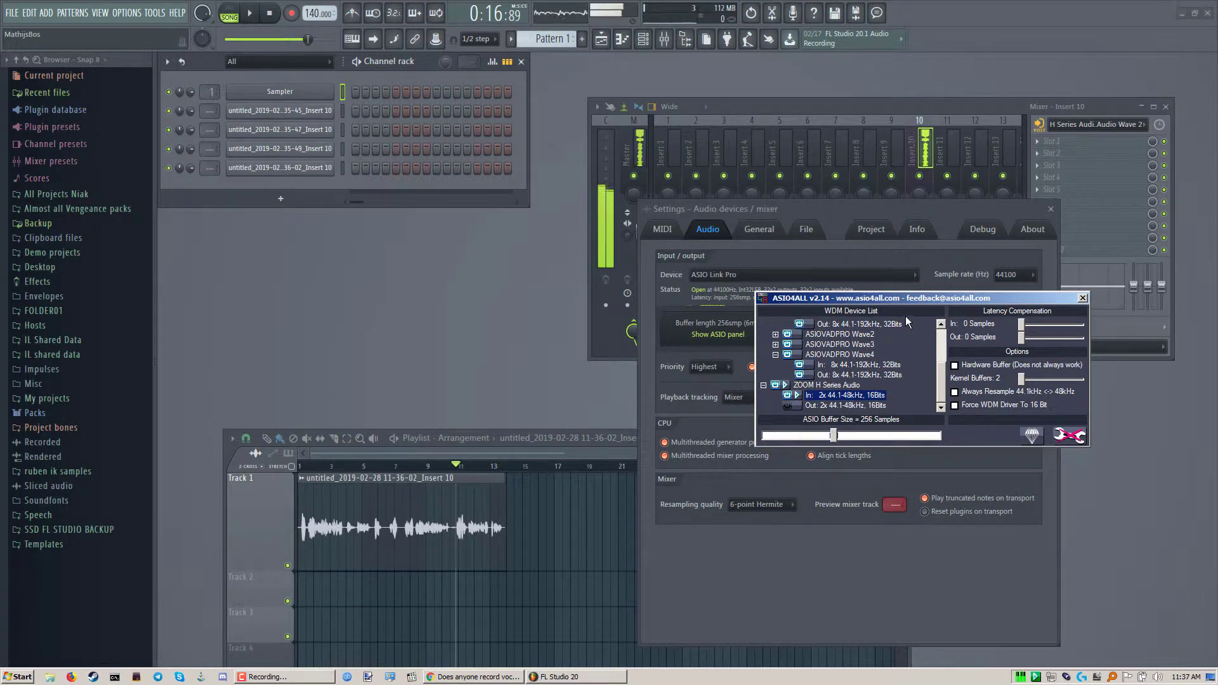
{"action": "left_click_drag", "start_coordinate": [879, 297], "coordinate": [721, 252]}
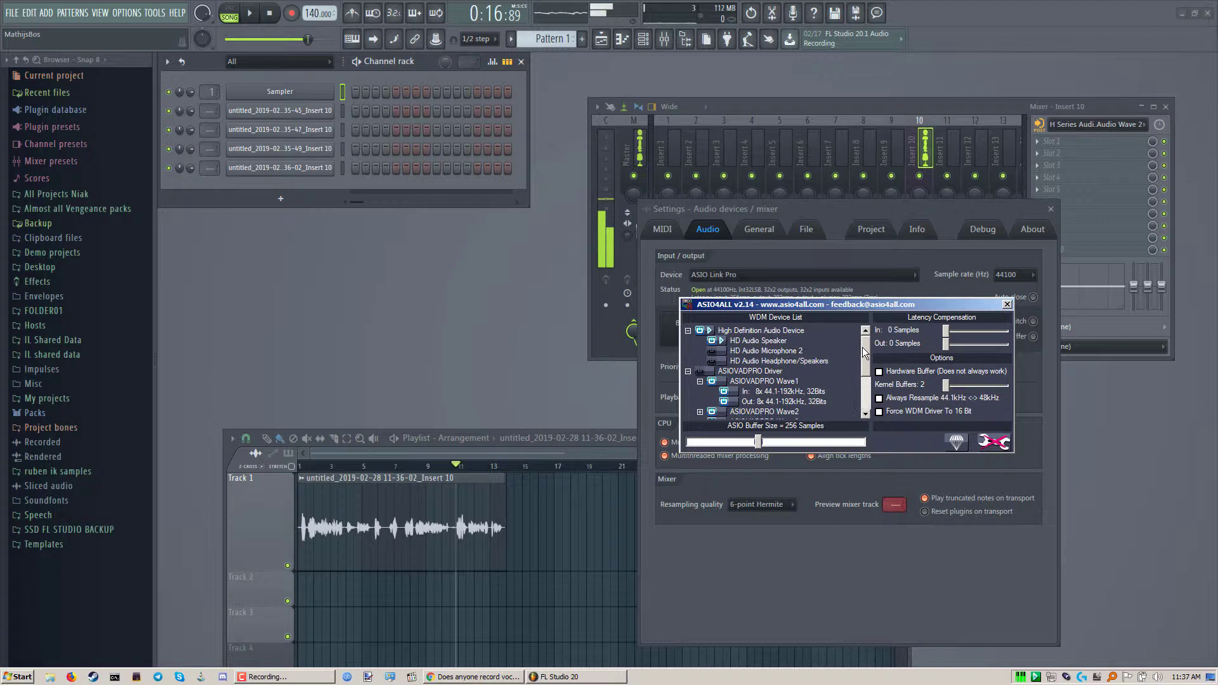
{"action": "mouse_move", "coordinate": [868, 351]}
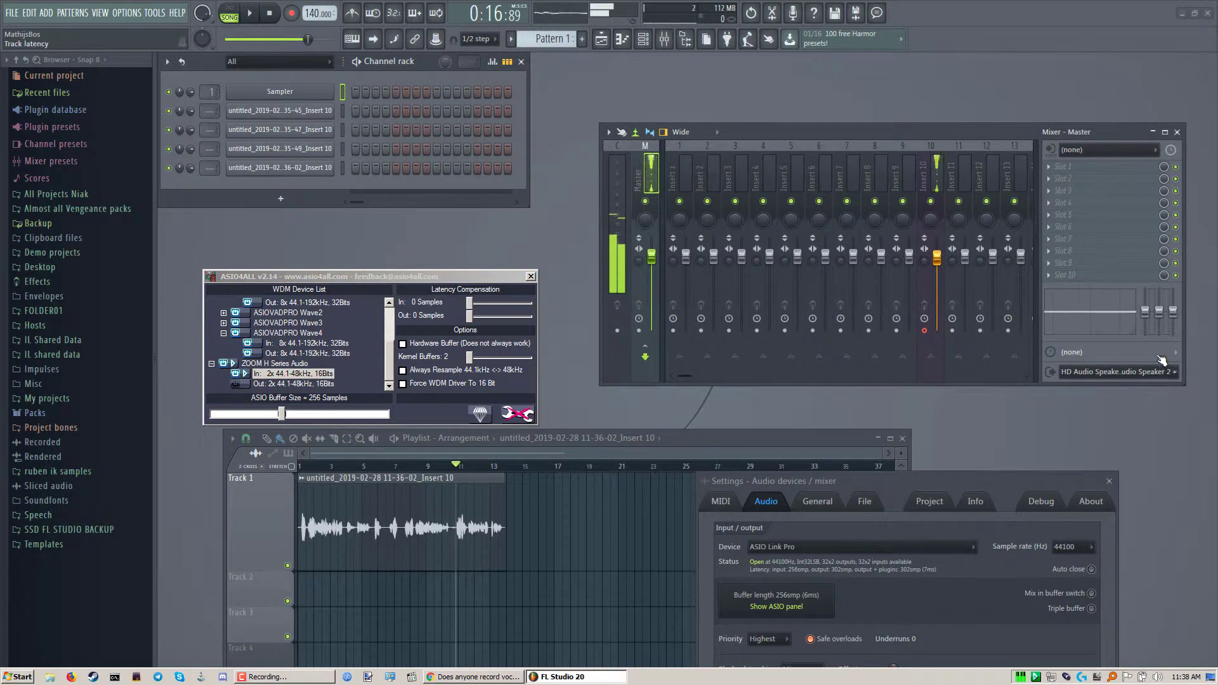
{"action": "left_click", "coordinate": [1106, 372]}
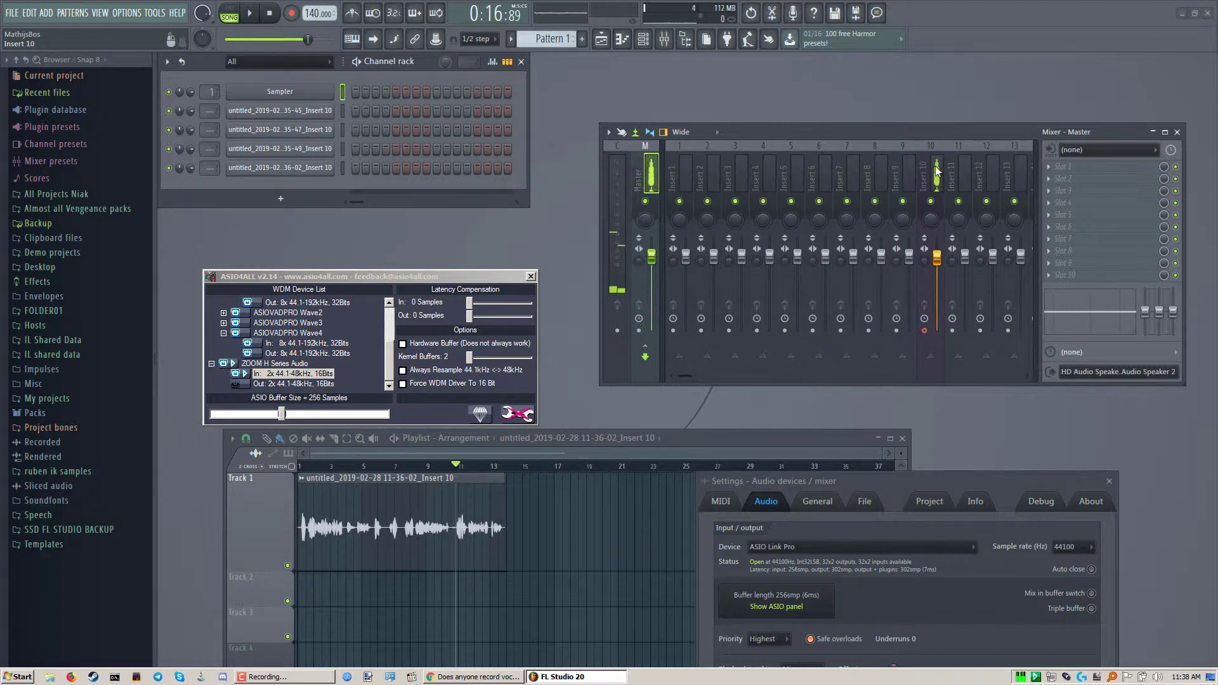
{"action": "left_click", "coordinate": [935, 175]}
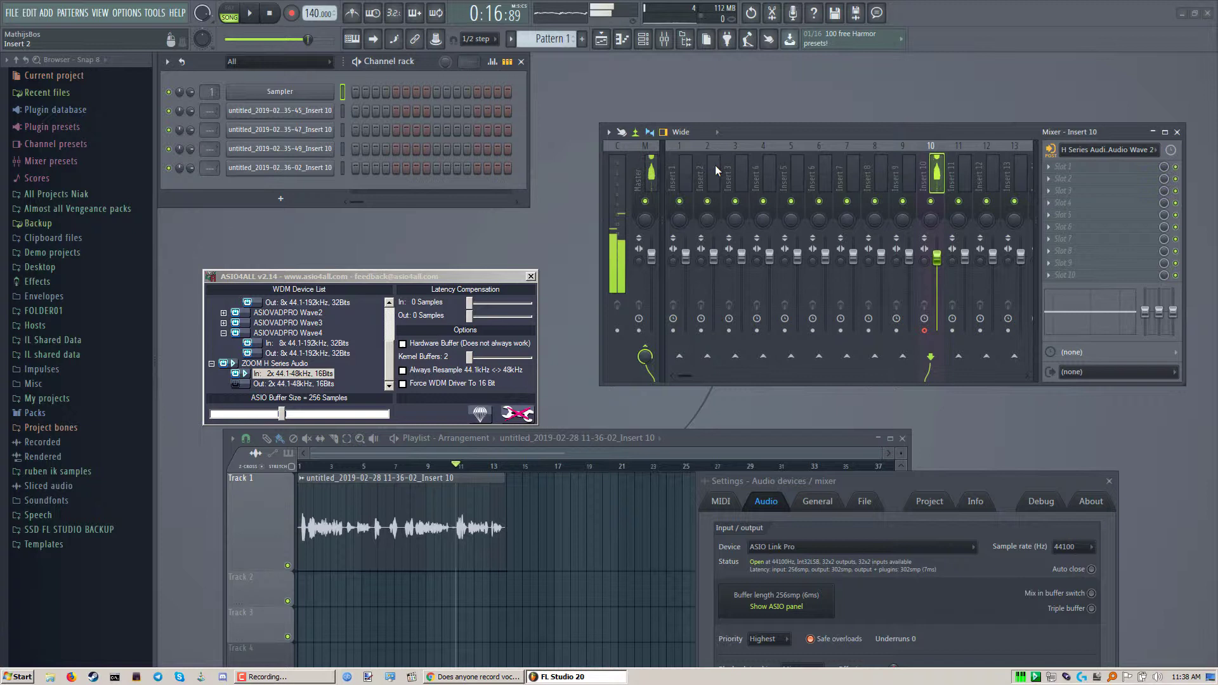
{"action": "left_click", "coordinate": [707, 175]}
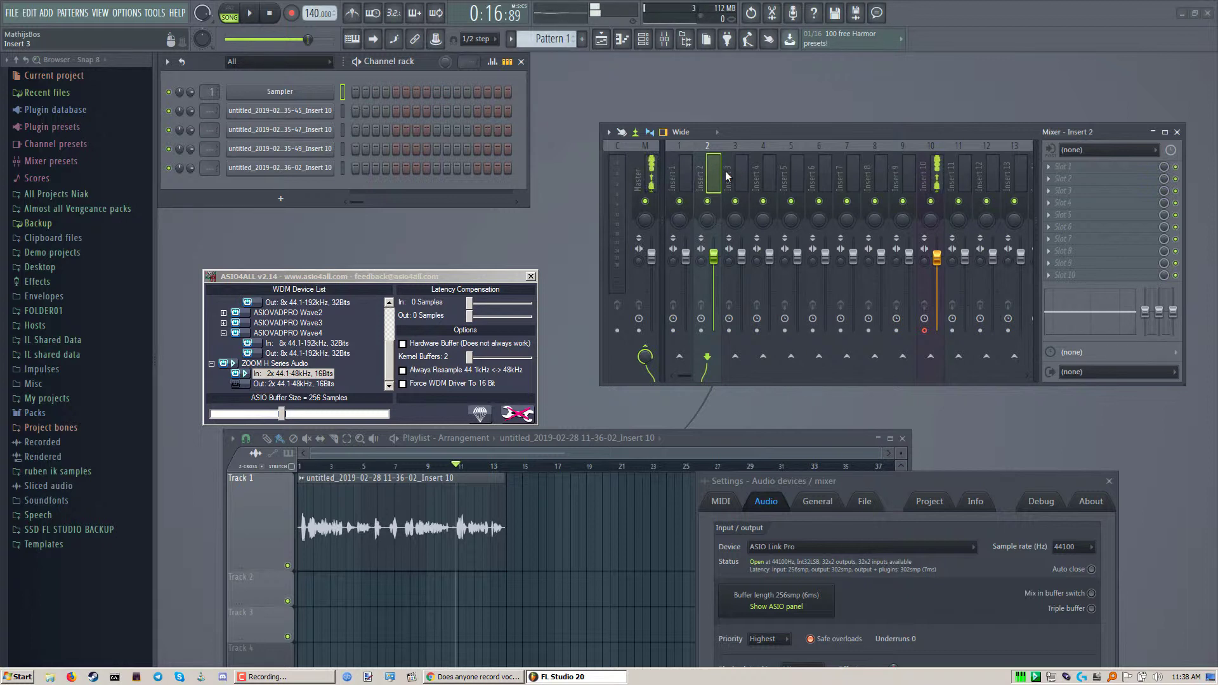
{"action": "left_click", "coordinate": [791, 177]}
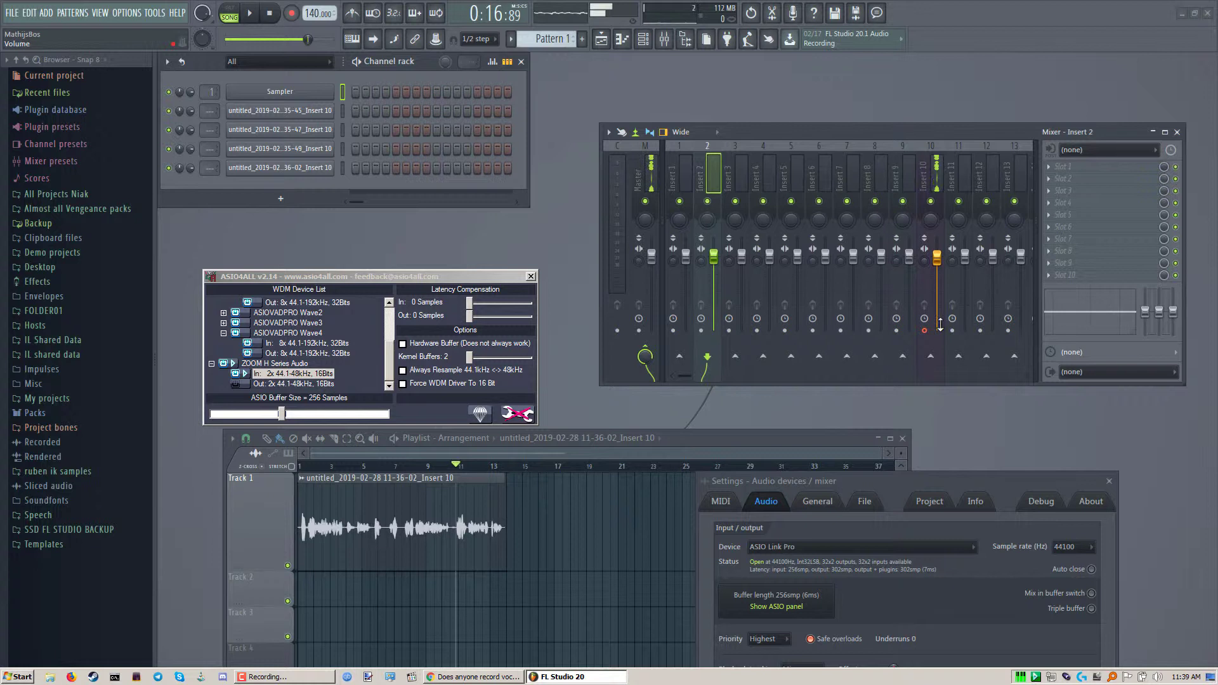
{"action": "left_click", "coordinate": [707, 171]}
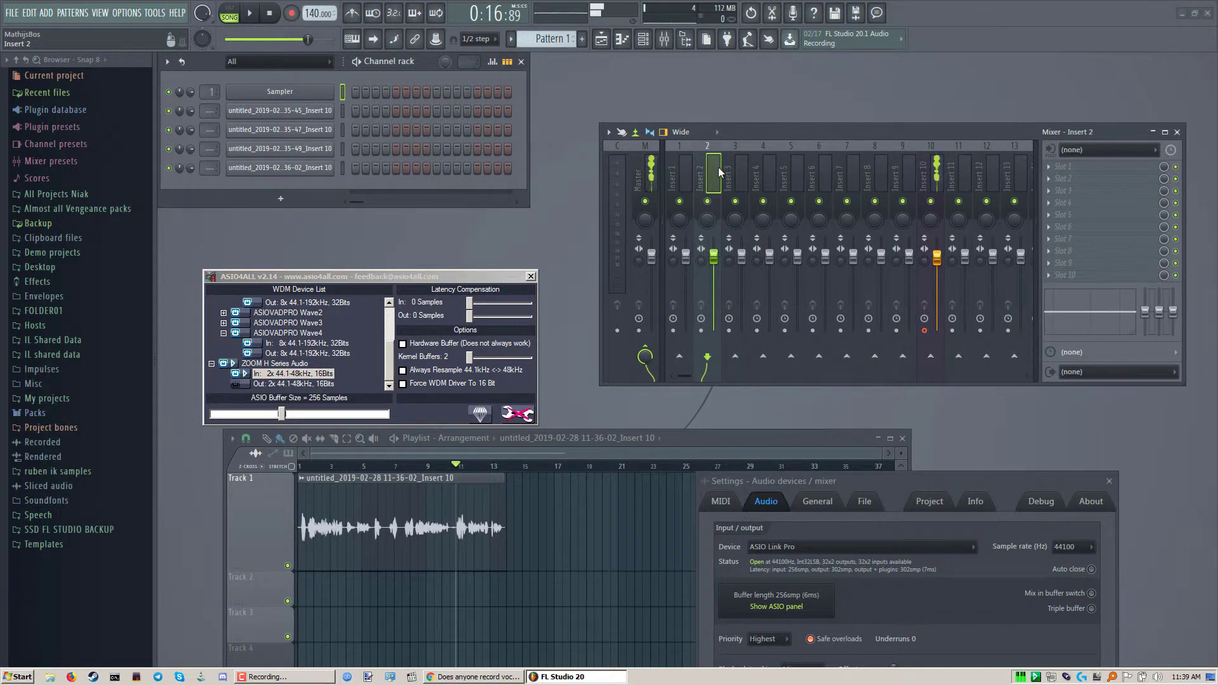